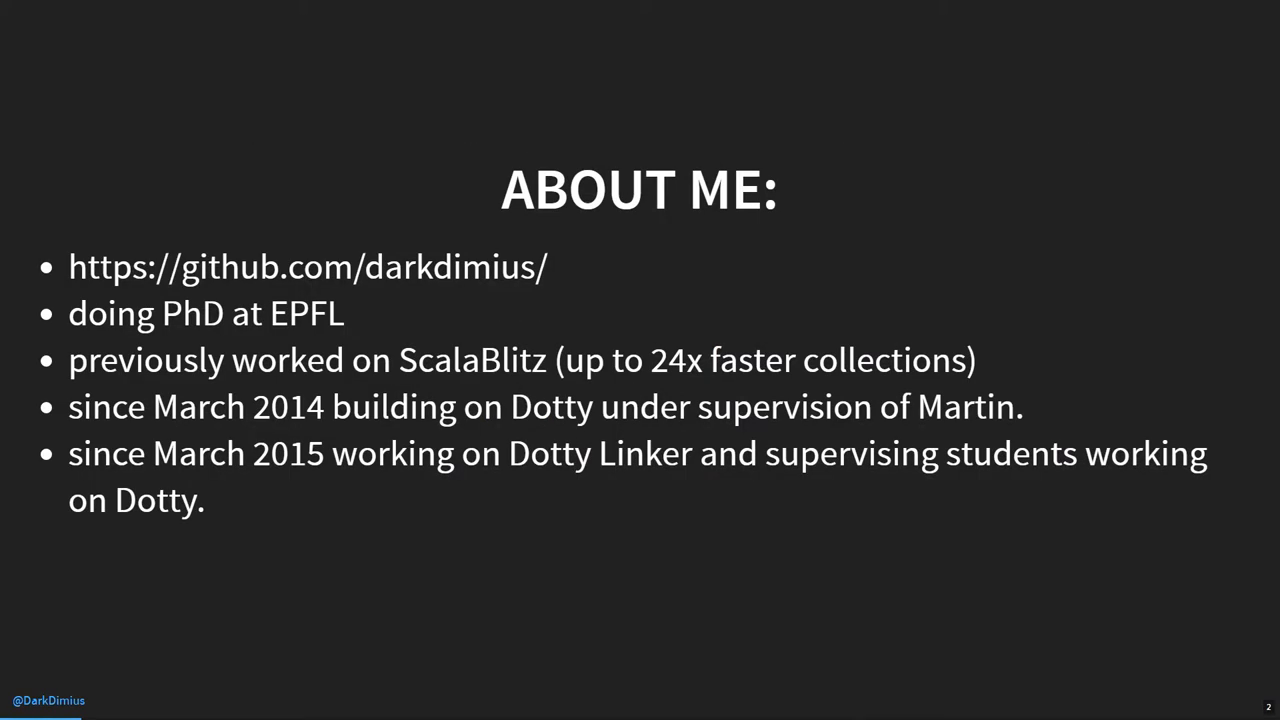
key("Right")
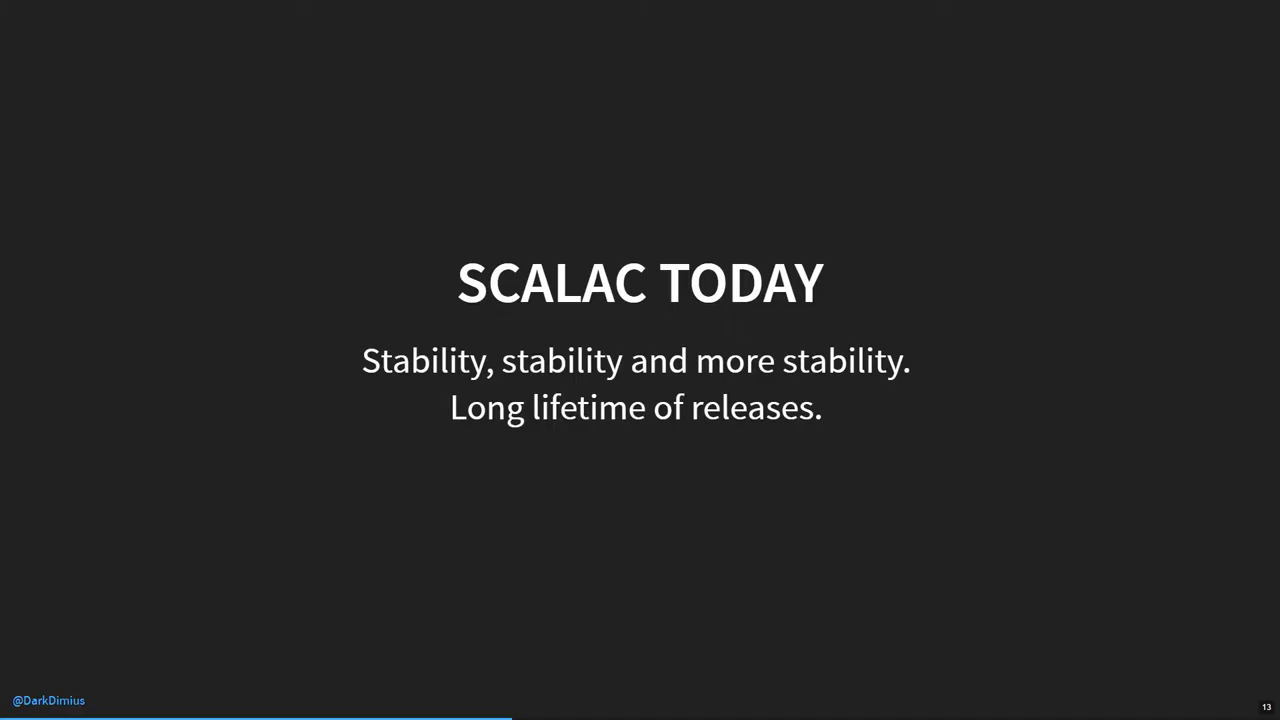
key("Right")
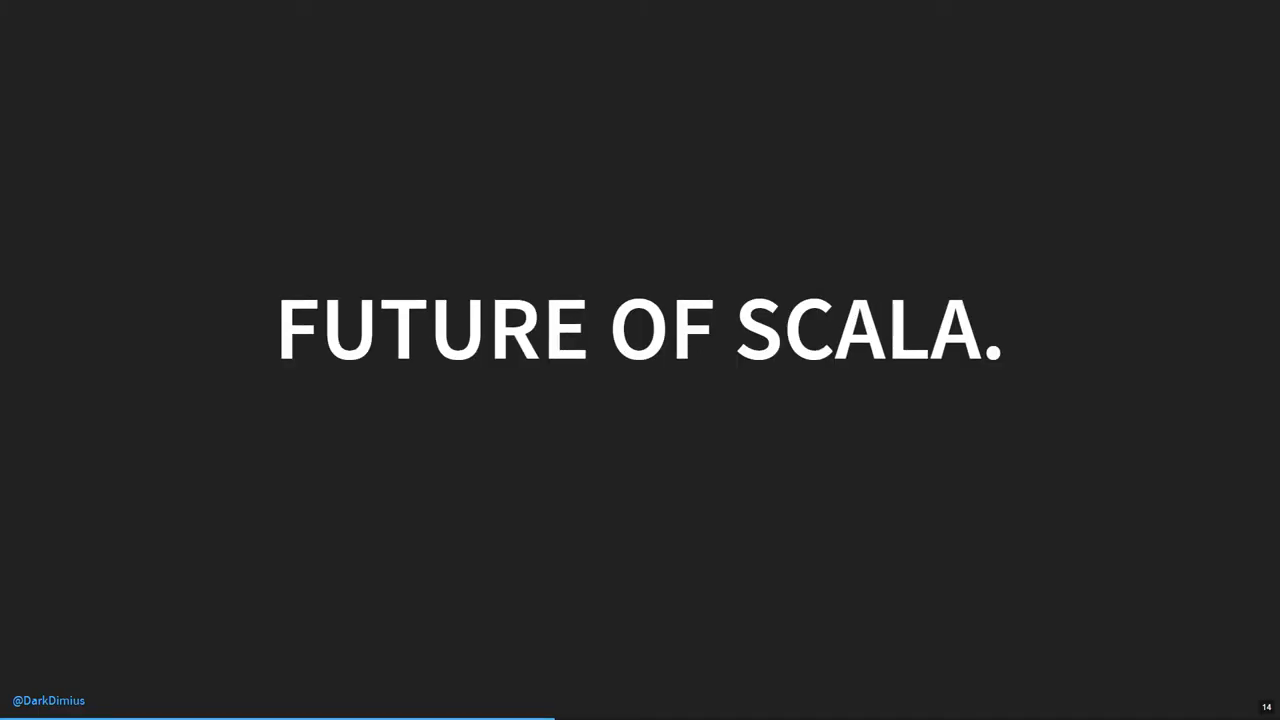